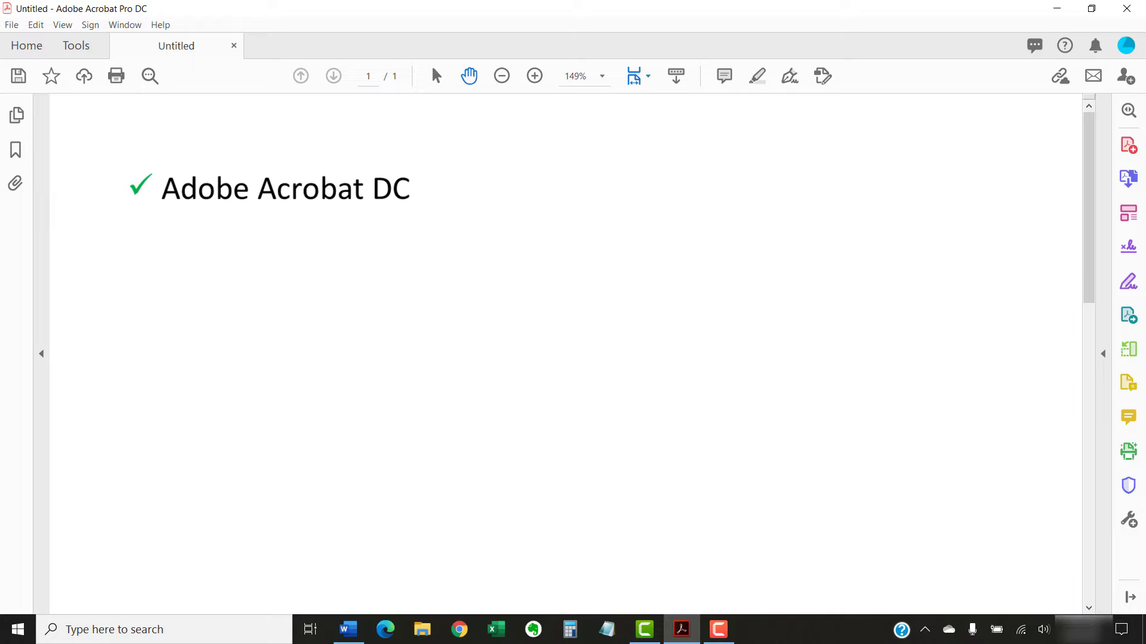
Step: Launch Adobe Acrobat 2020 and open the one-page Example PDF.pdf document
{"action": "type", "text": "Adobe Acrobat 2020"}
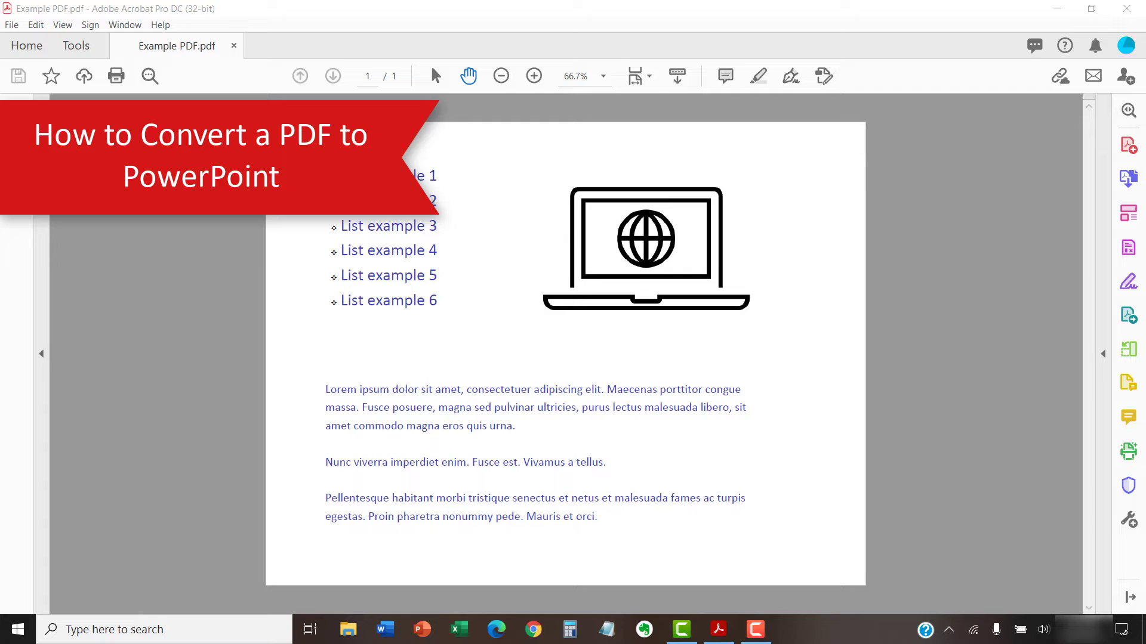
Step: Bring up the Export PDF tool with Microsoft PowerPoint presentation as the output format
{"action": "left_click", "coordinate": [75, 45]}
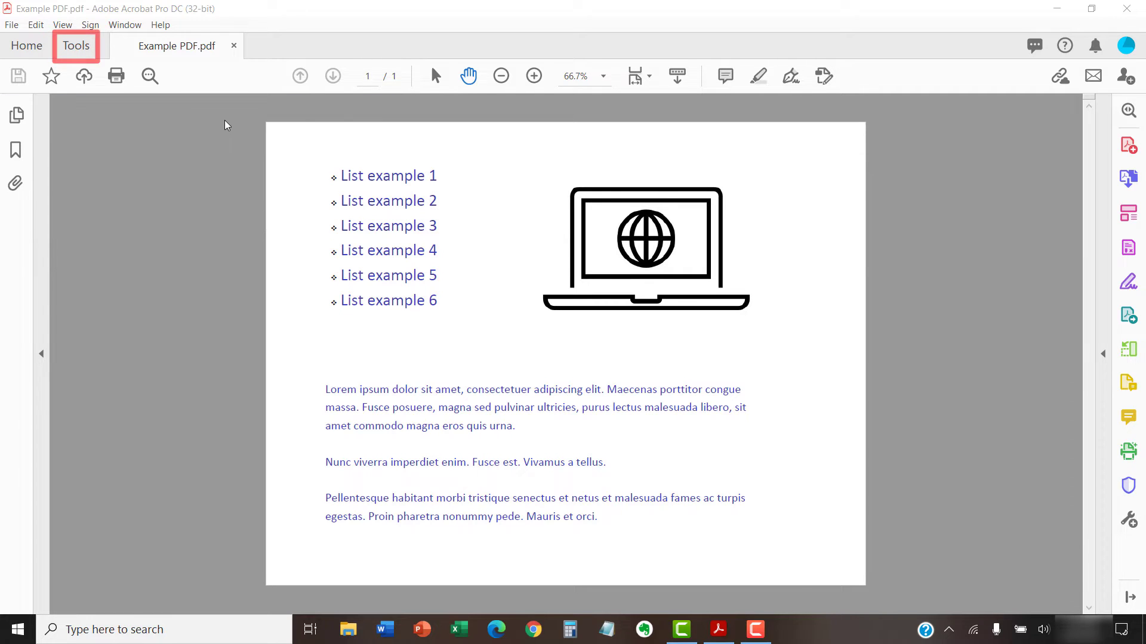
{"action": "left_click", "coordinate": [75, 45]}
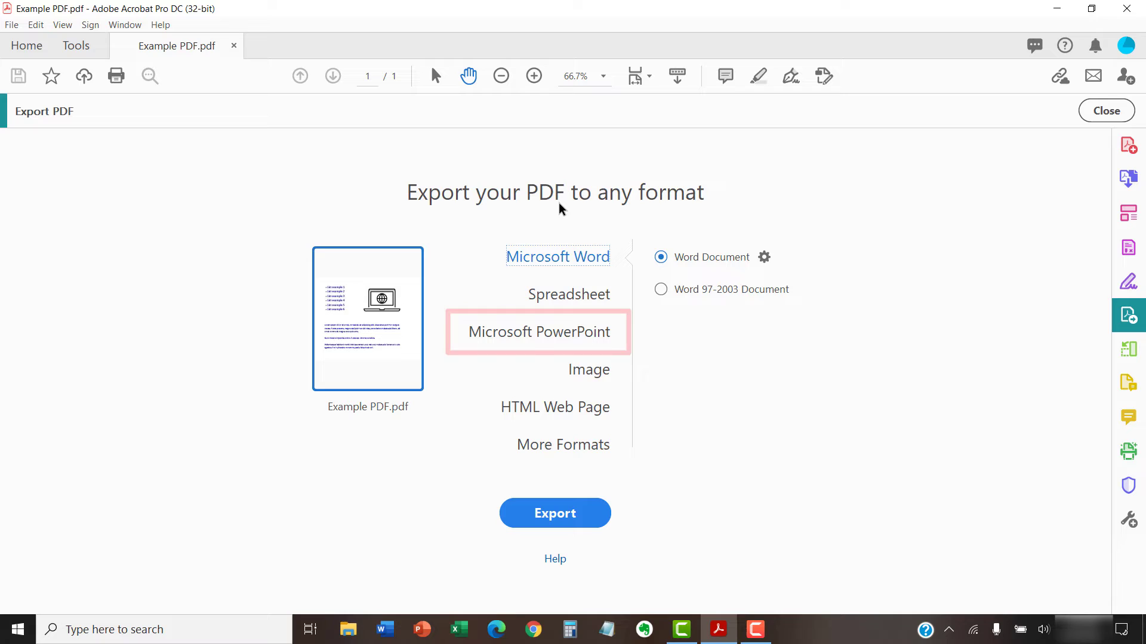
{"action": "left_click", "coordinate": [537, 332]}
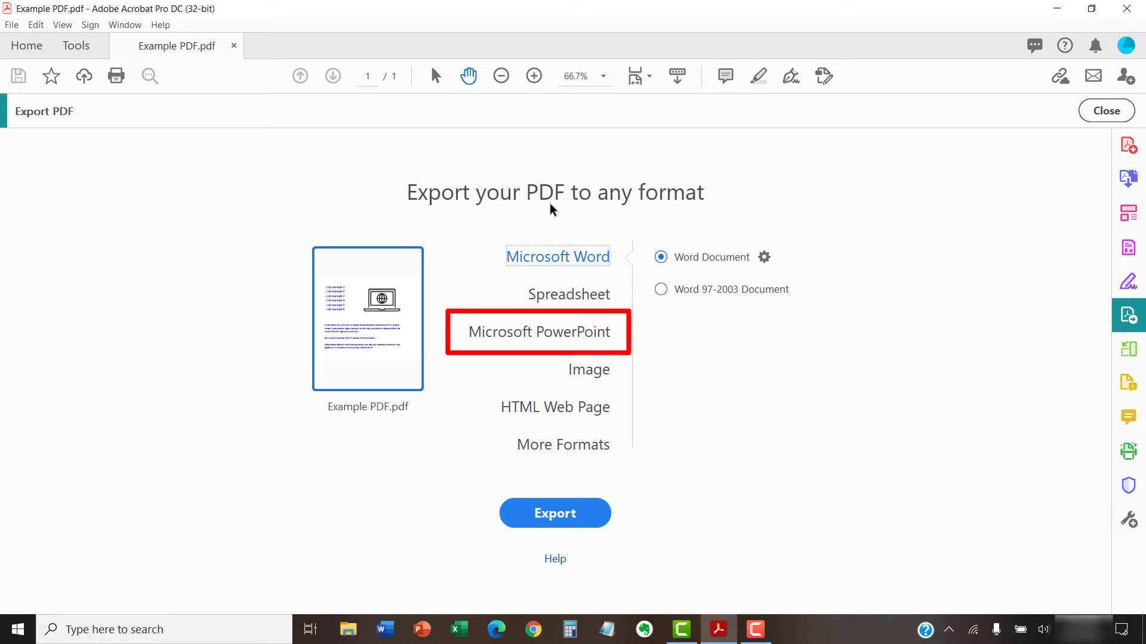
{"action": "mouse_move", "coordinate": [498, 225]}
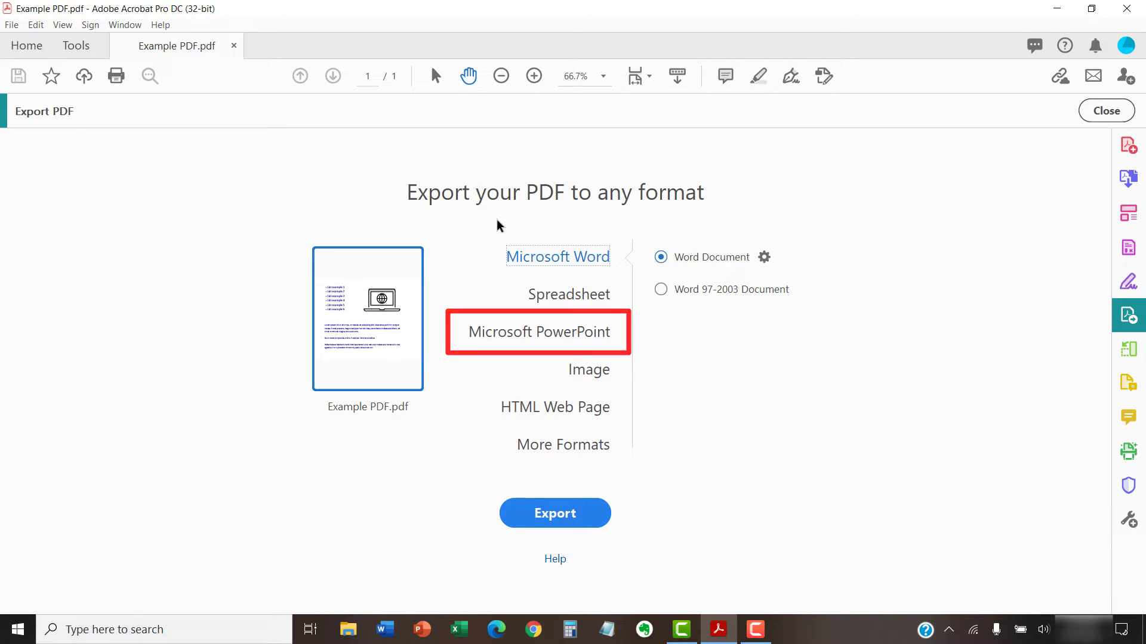
{"action": "left_click", "coordinate": [538, 332]}
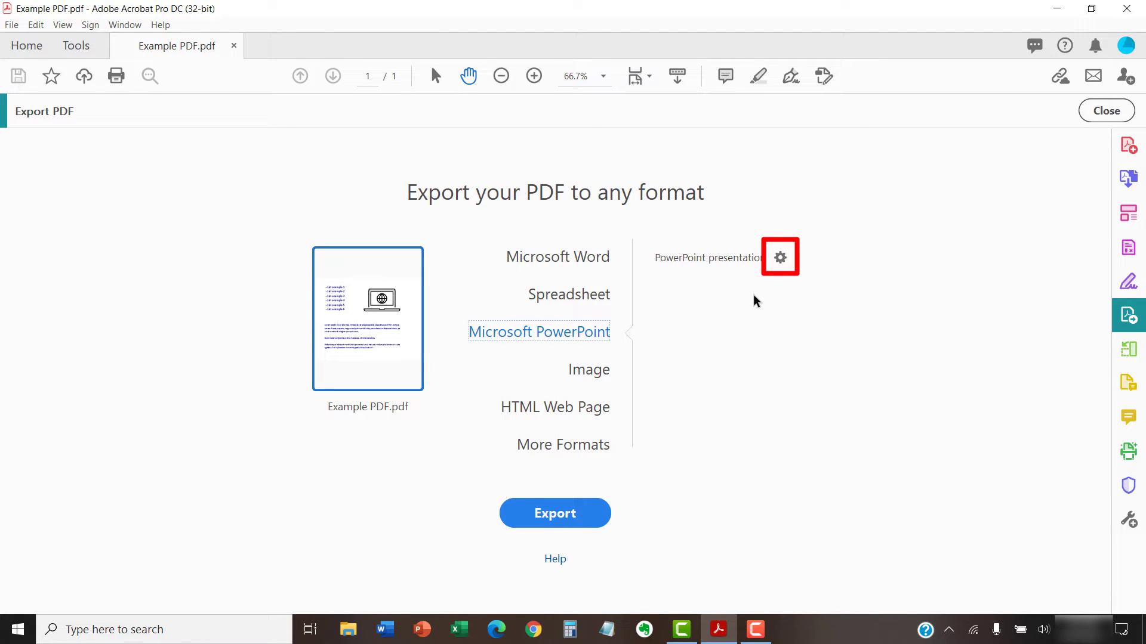
{"action": "left_click", "coordinate": [780, 257]}
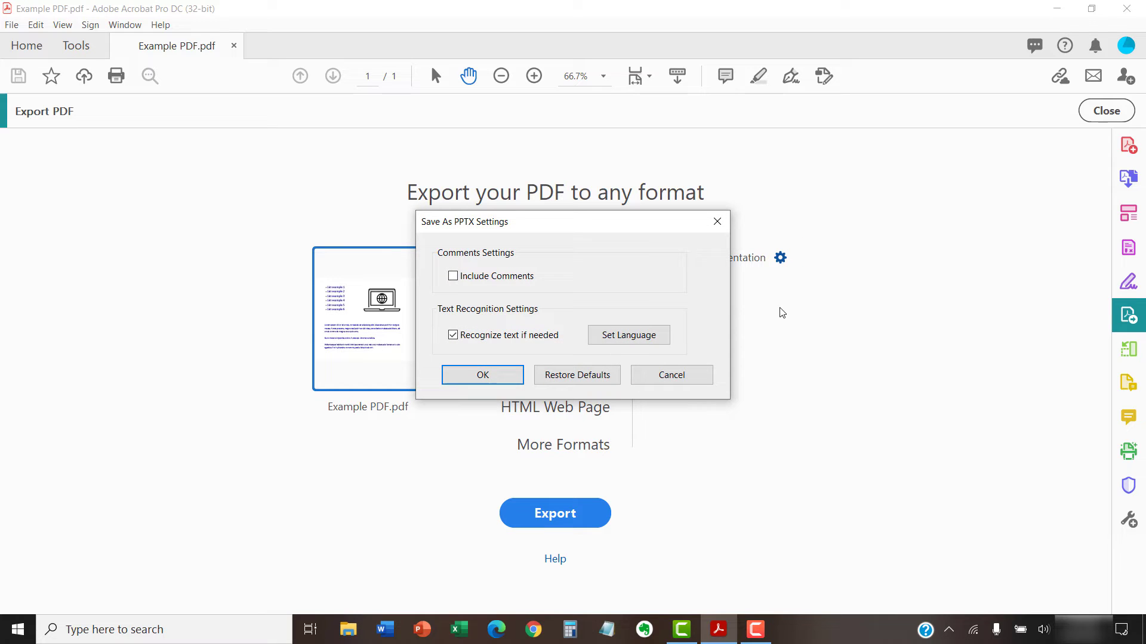
{"action": "mouse_move", "coordinate": [773, 315]}
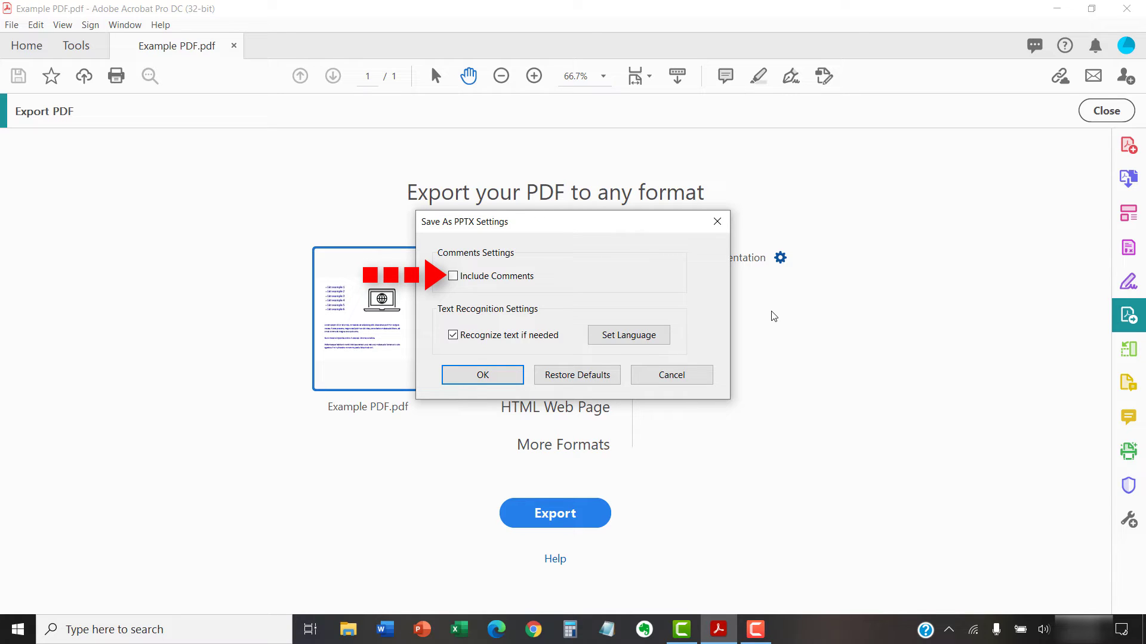
{"action": "mouse_move", "coordinate": [772, 320]}
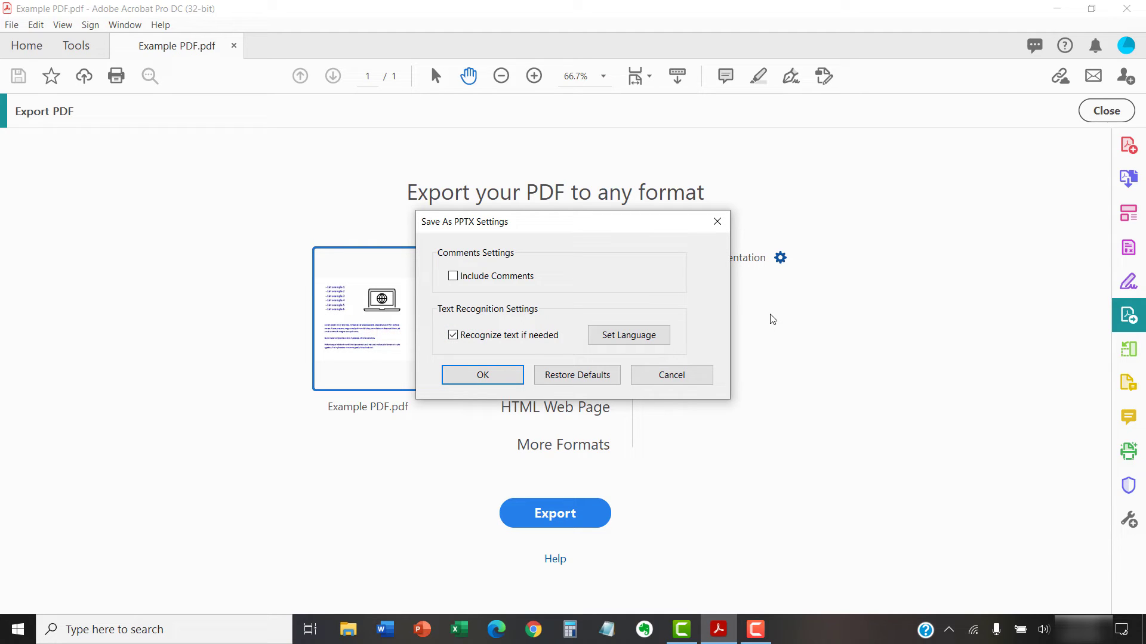
{"action": "mouse_move", "coordinate": [758, 320]}
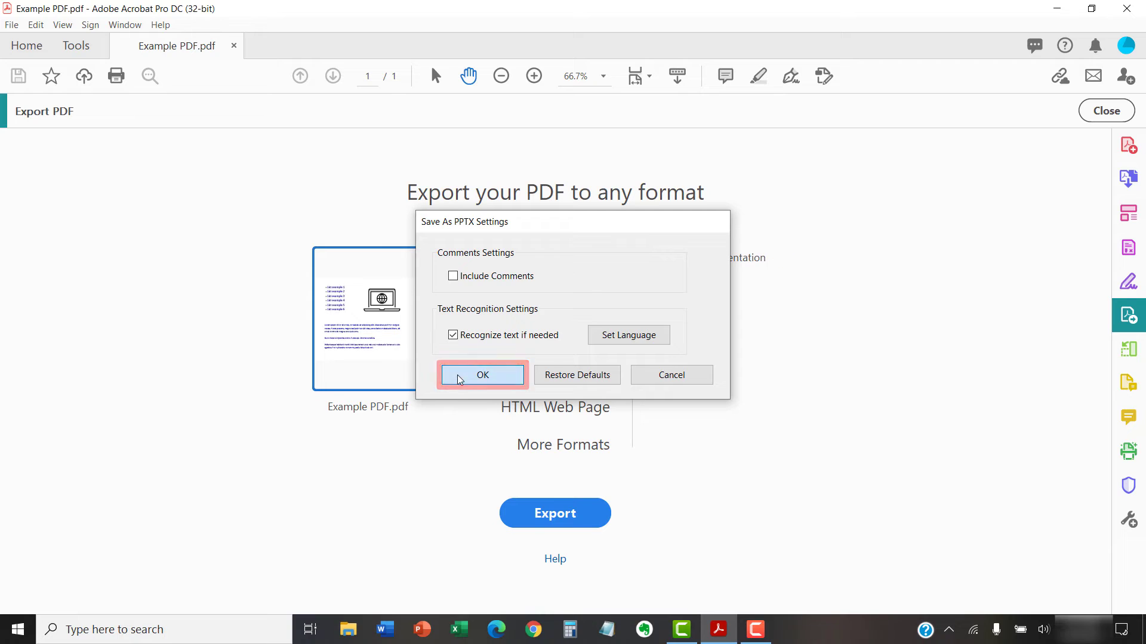
{"action": "left_click", "coordinate": [481, 375]}
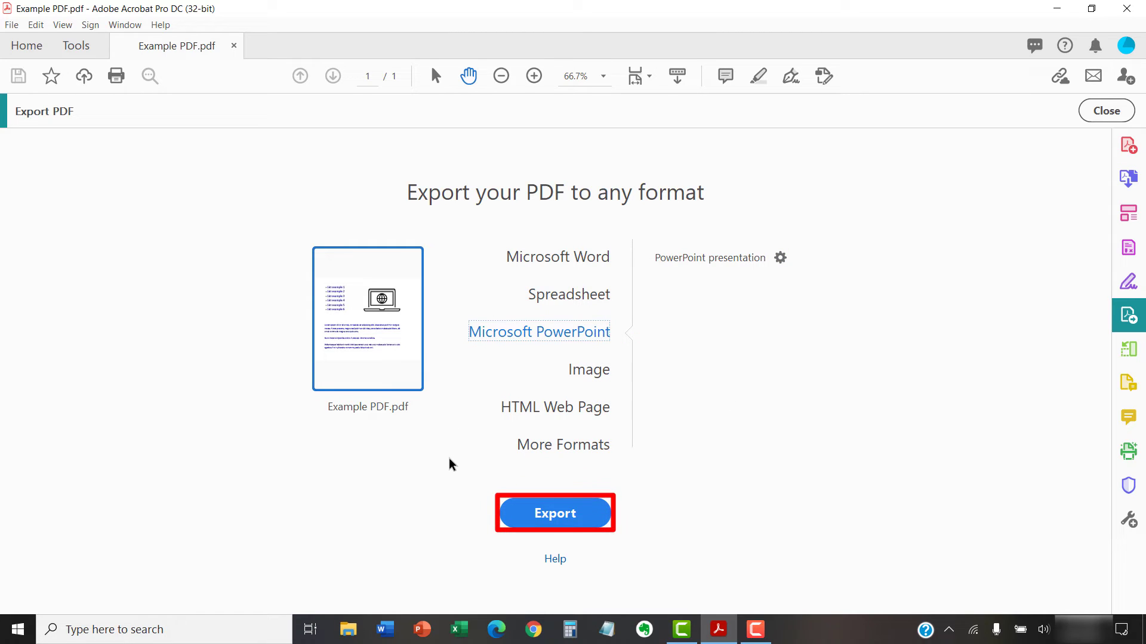
Step: Start the PowerPoint export and choose the recent Desktop folder as the save location
{"action": "left_click", "coordinate": [555, 512]}
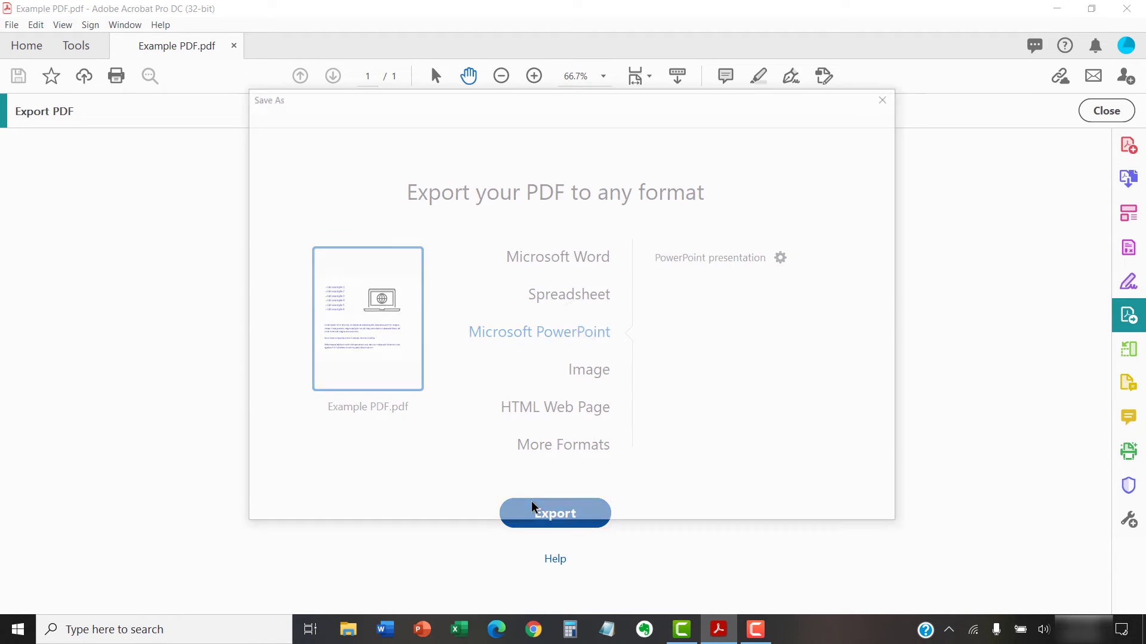
{"action": "left_click", "coordinate": [553, 512]}
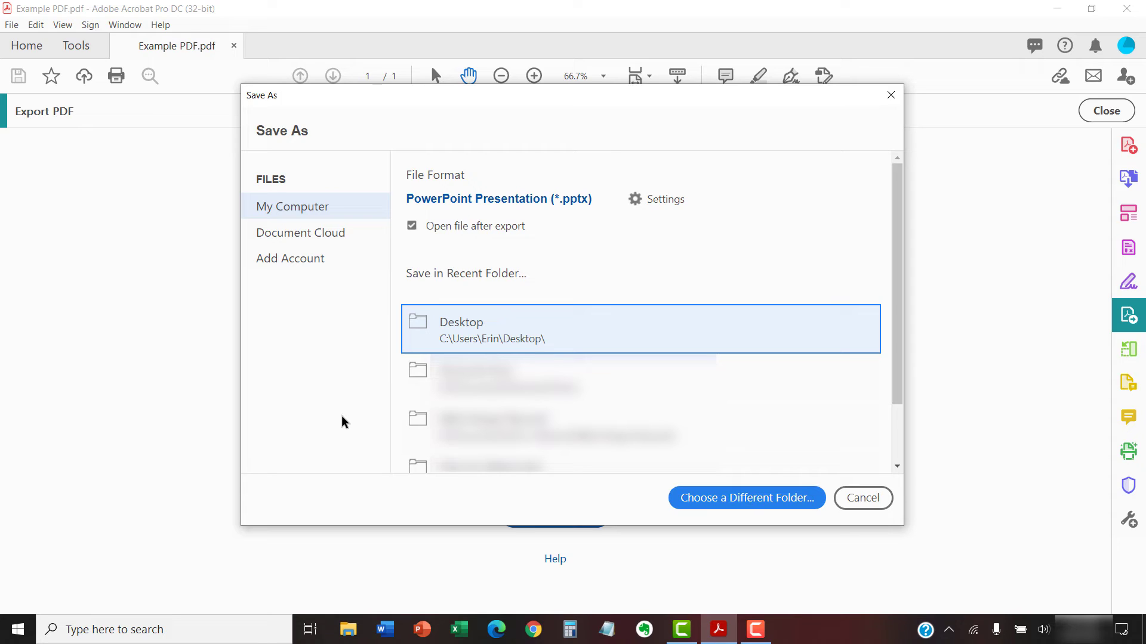
{"action": "mouse_move", "coordinate": [343, 418]}
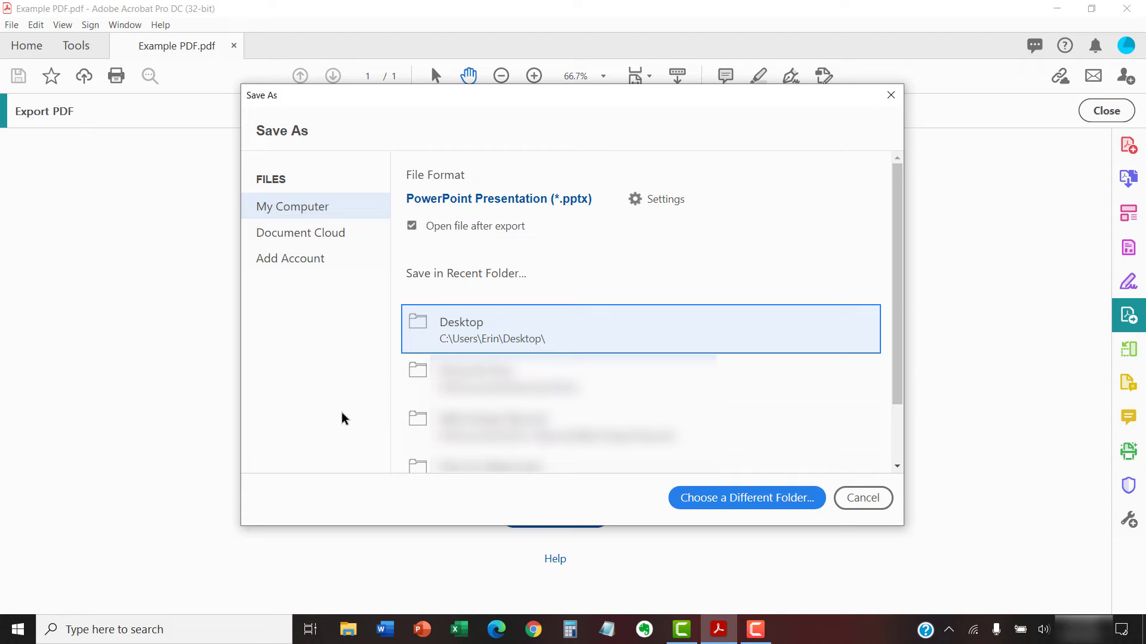
{"action": "mouse_move", "coordinate": [369, 364]}
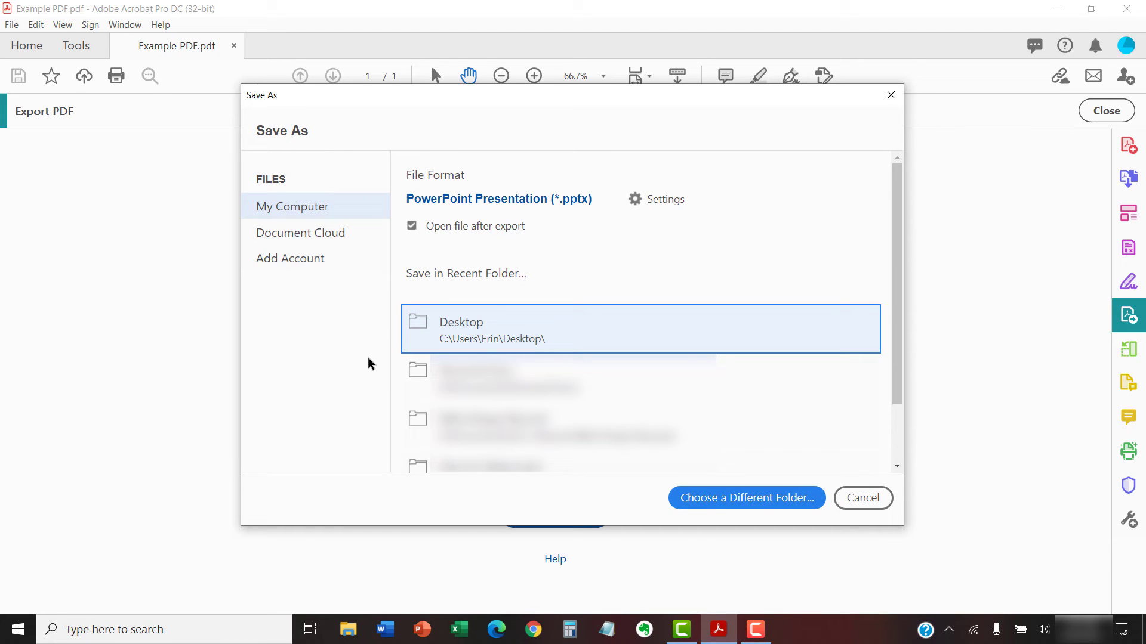
{"action": "left_click", "coordinate": [746, 497]}
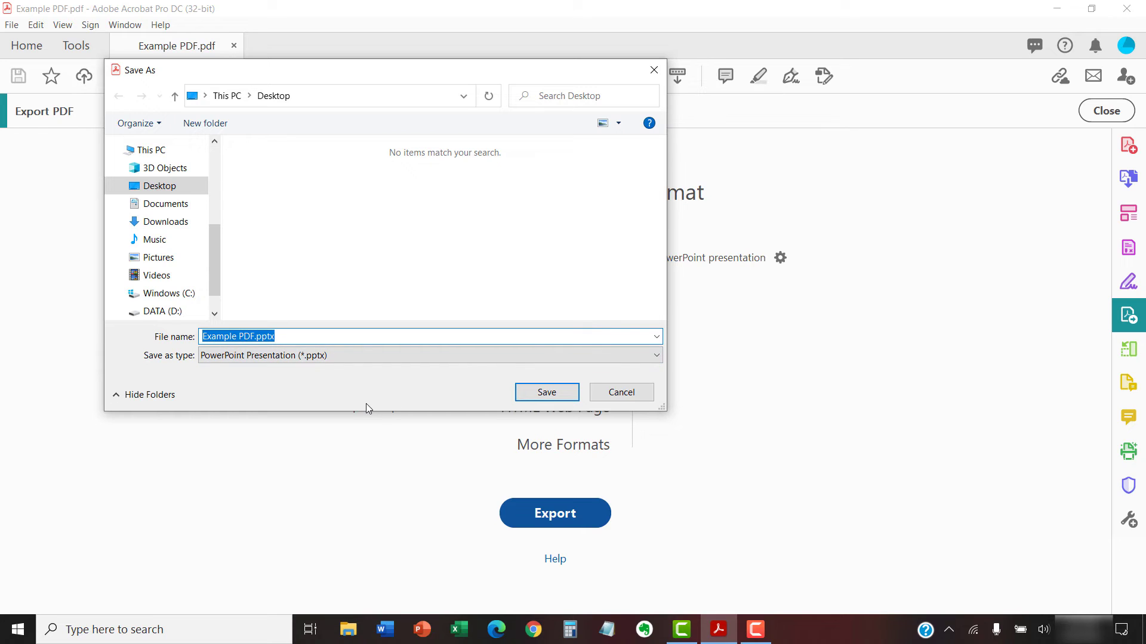
Step: Save the exported presentation to the Desktop as Example Slides.pptx
{"action": "type", "text": "Ex"}
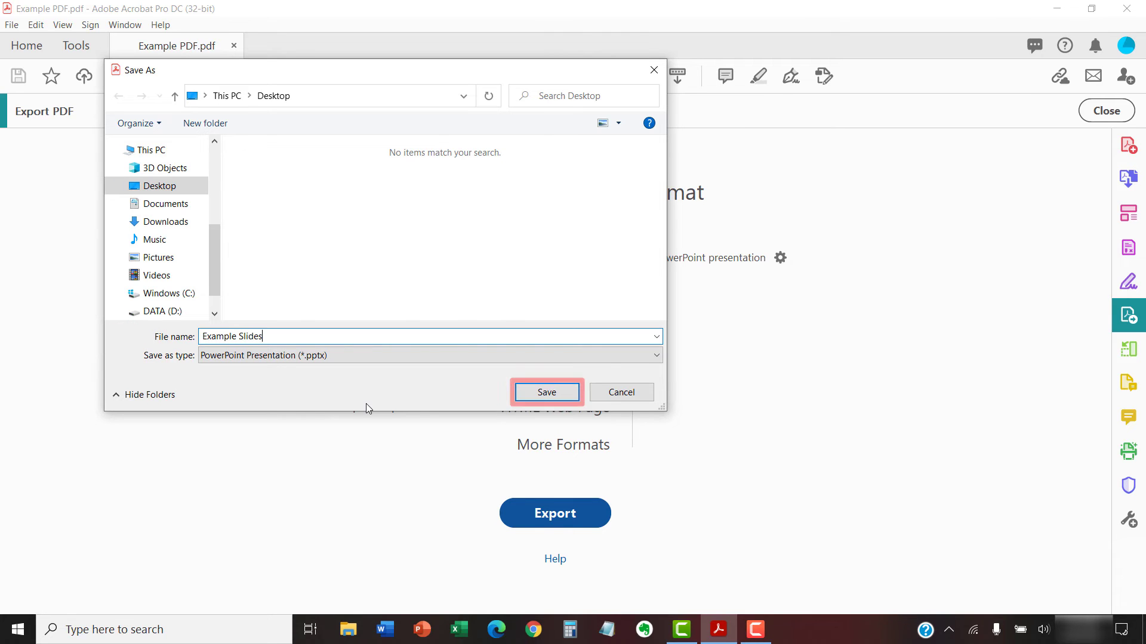
{"action": "mouse_move", "coordinate": [545, 392]}
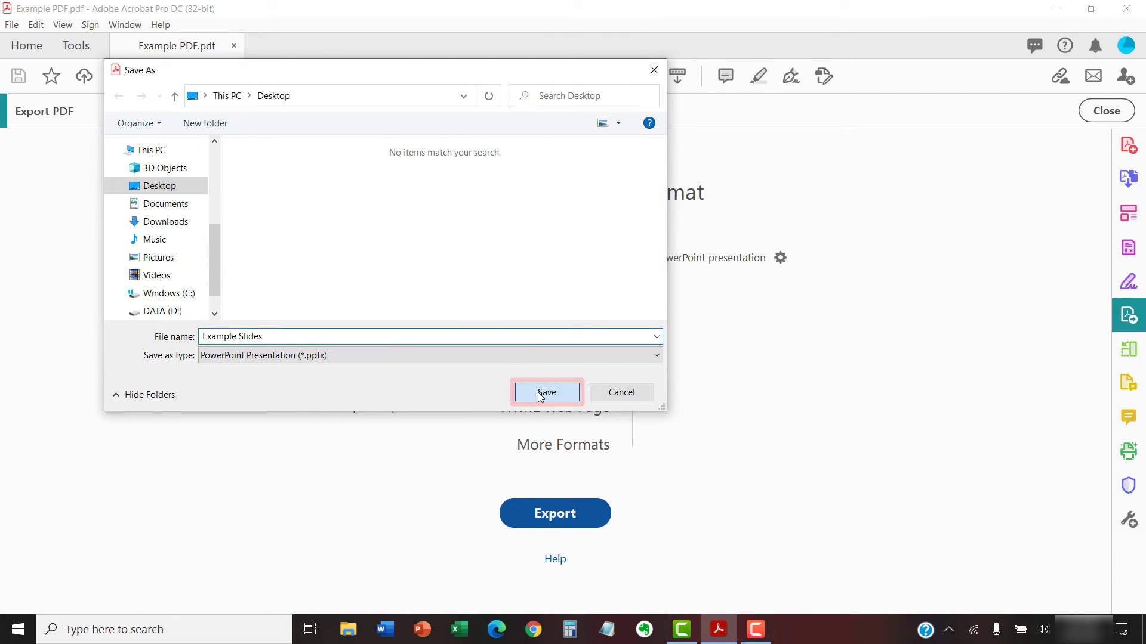
{"action": "left_click", "coordinate": [545, 393]}
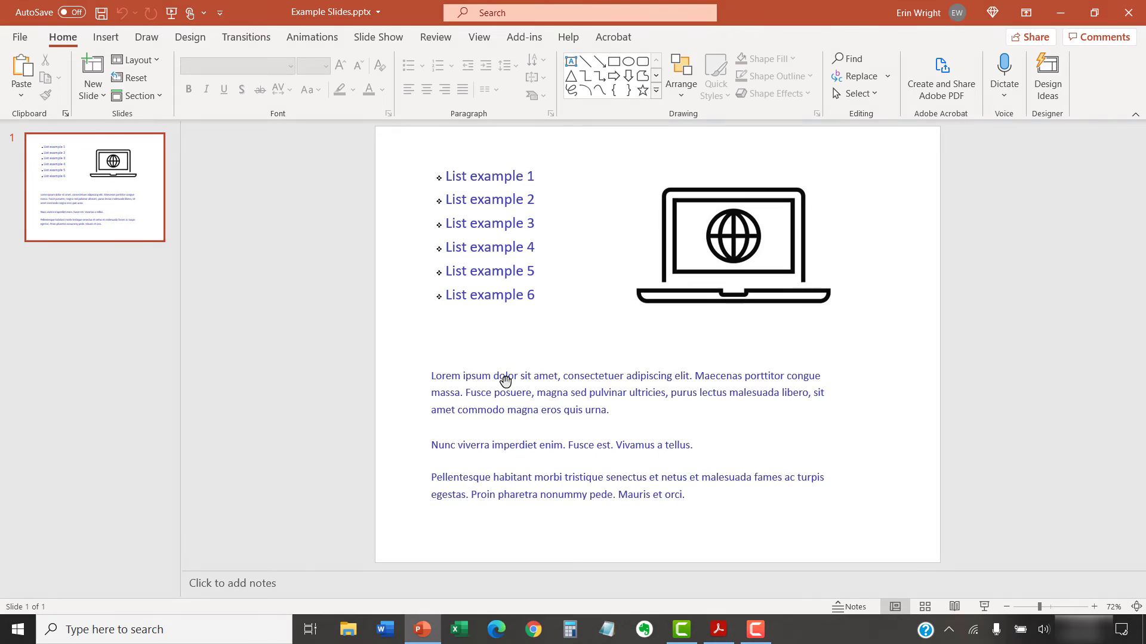
Step: View the exported Example Slides.pptx slide with its list, laptop icon and paragraphs in PowerPoint
{"action": "left_click", "coordinate": [715, 629]}
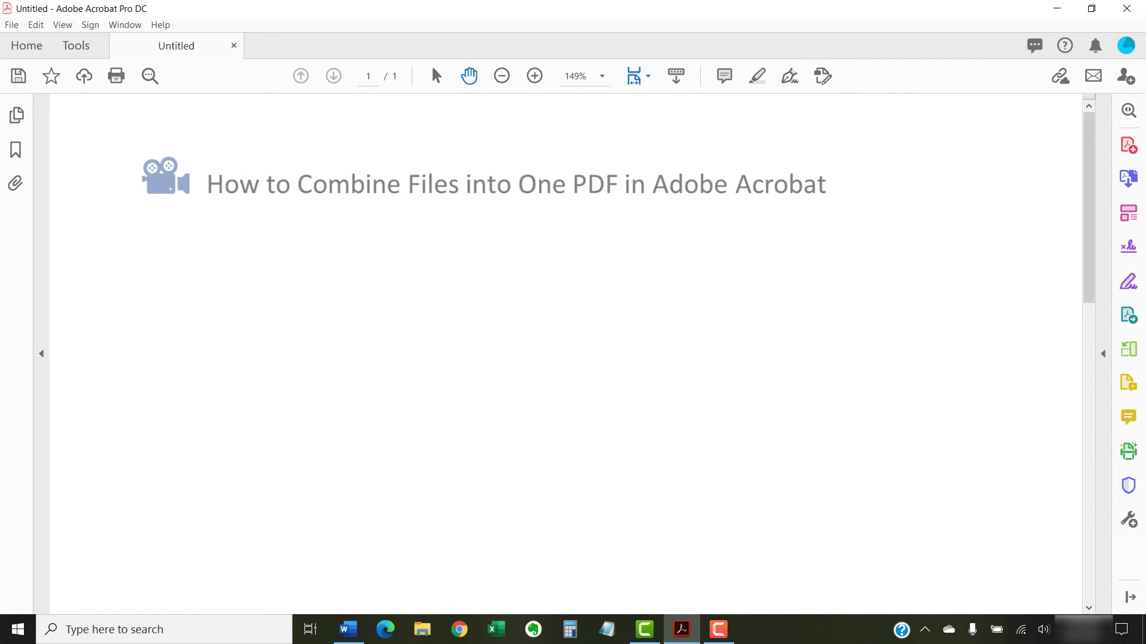